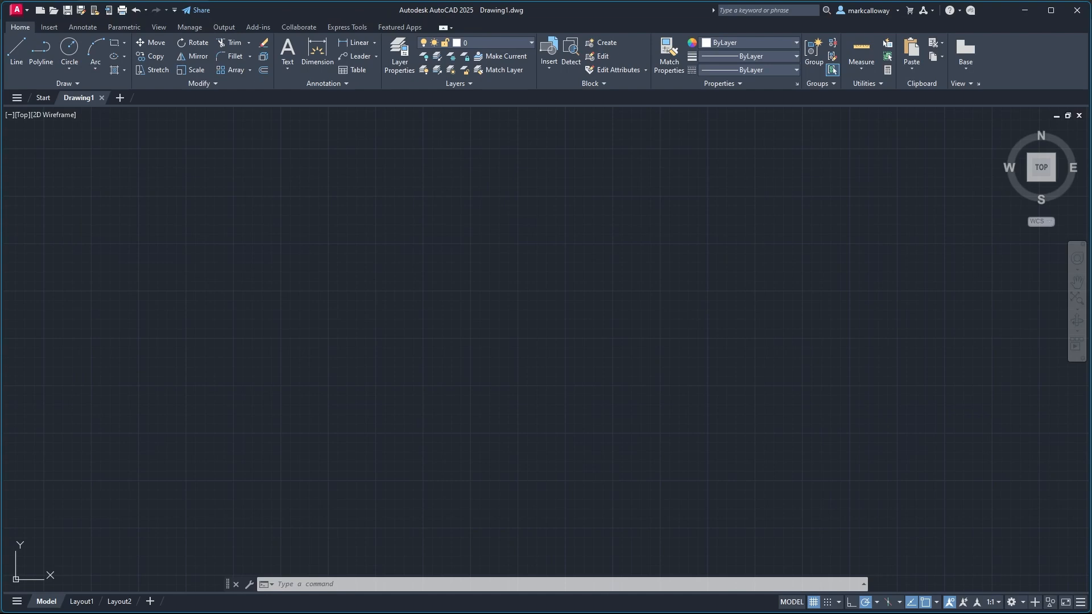
{"action": "mouse_move", "coordinate": [534, 512]}
{"action": "type", "text": "XREF"}
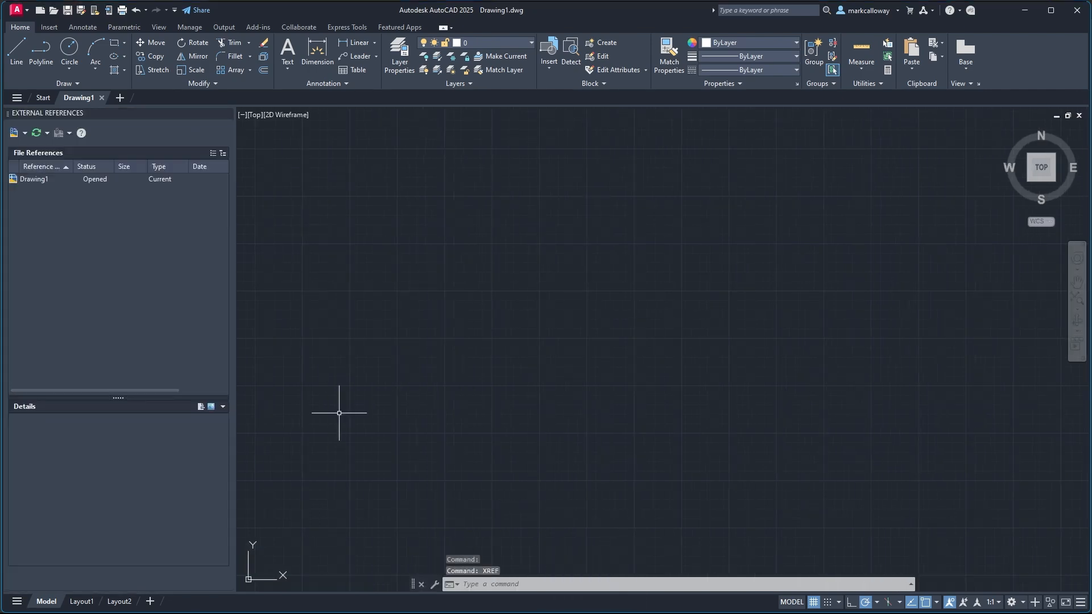
Bring up the External References palette, which lists only the current drawing
{"action": "left_click", "coordinate": [15, 133]}
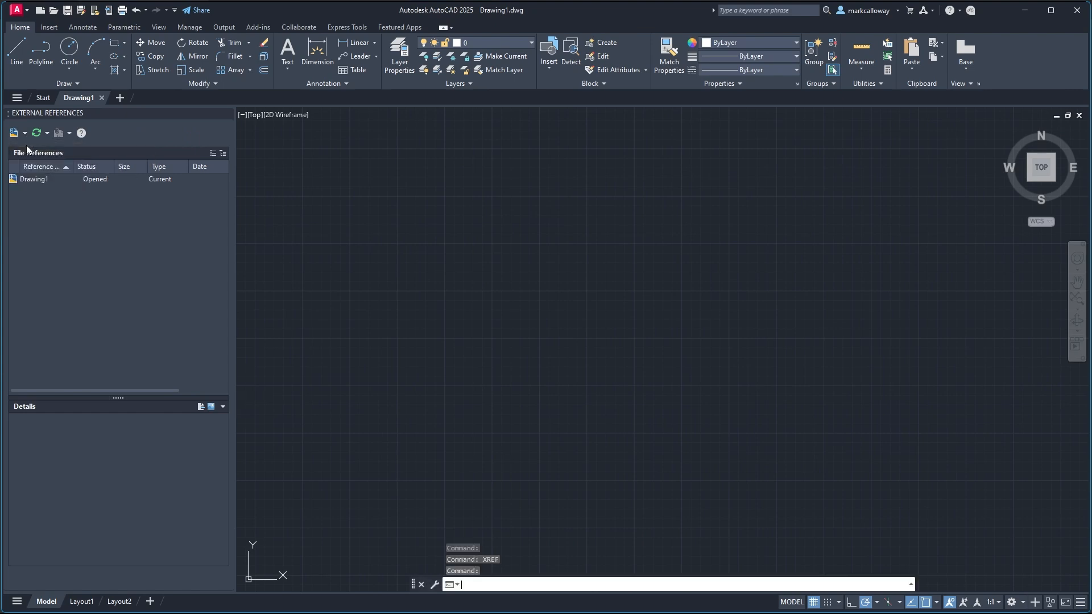
Start Attach DWG and browse through This PC into the Autodesk Docs folder
{"action": "left_click", "coordinate": [12, 133]}
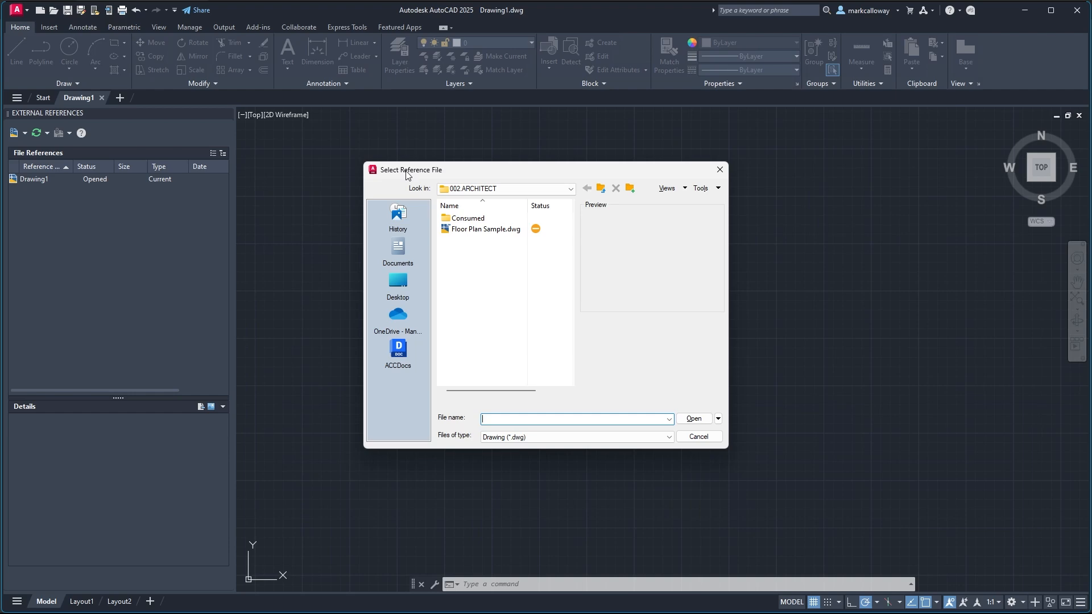
{"action": "mouse_move", "coordinate": [398, 352]}
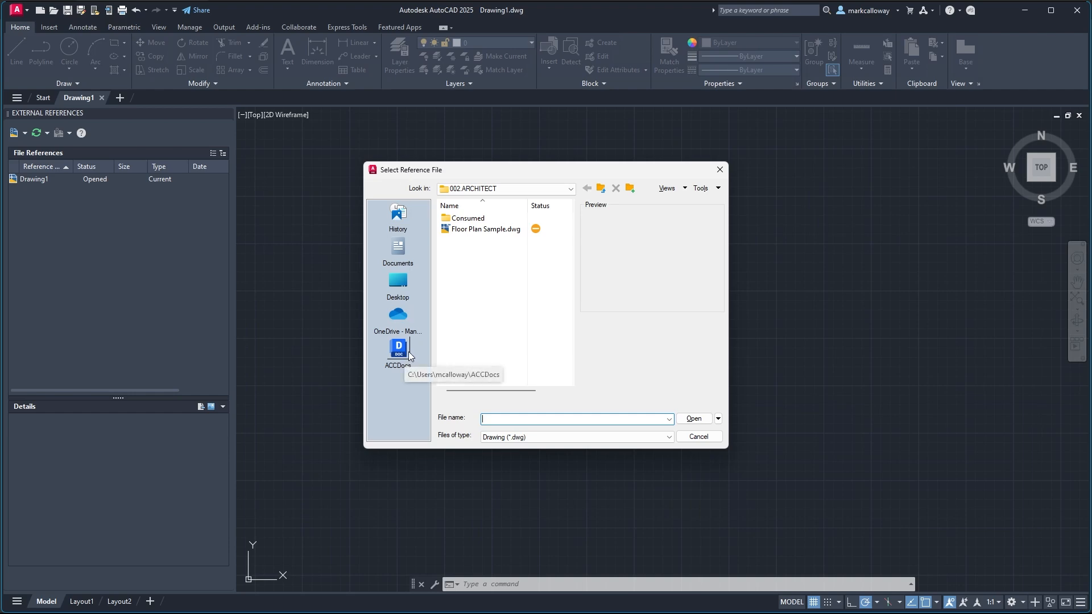
{"action": "left_click", "coordinate": [397, 352]}
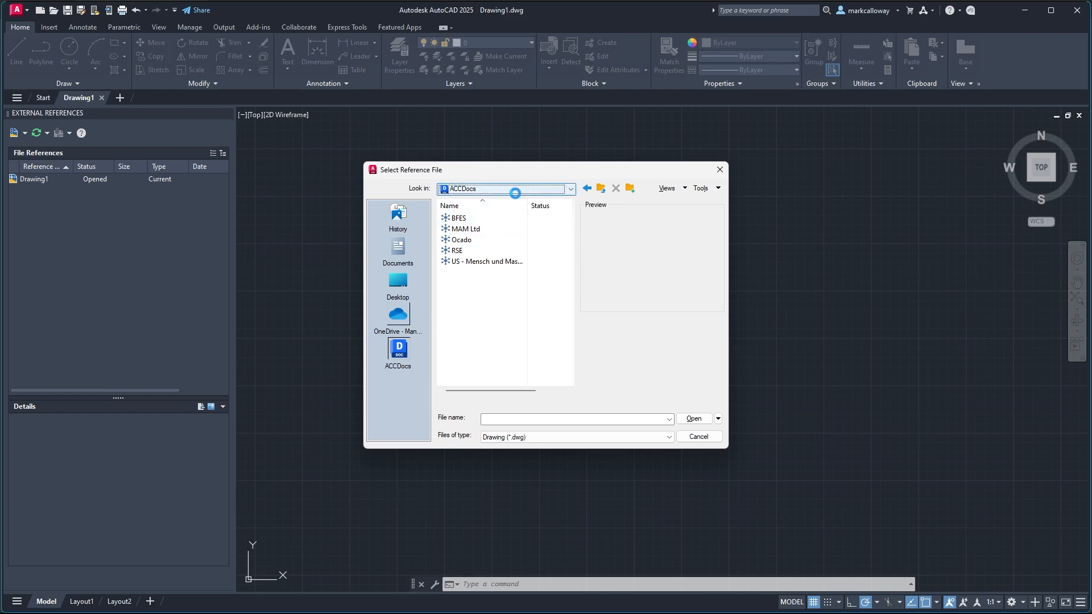
{"action": "left_click", "coordinate": [570, 189]}
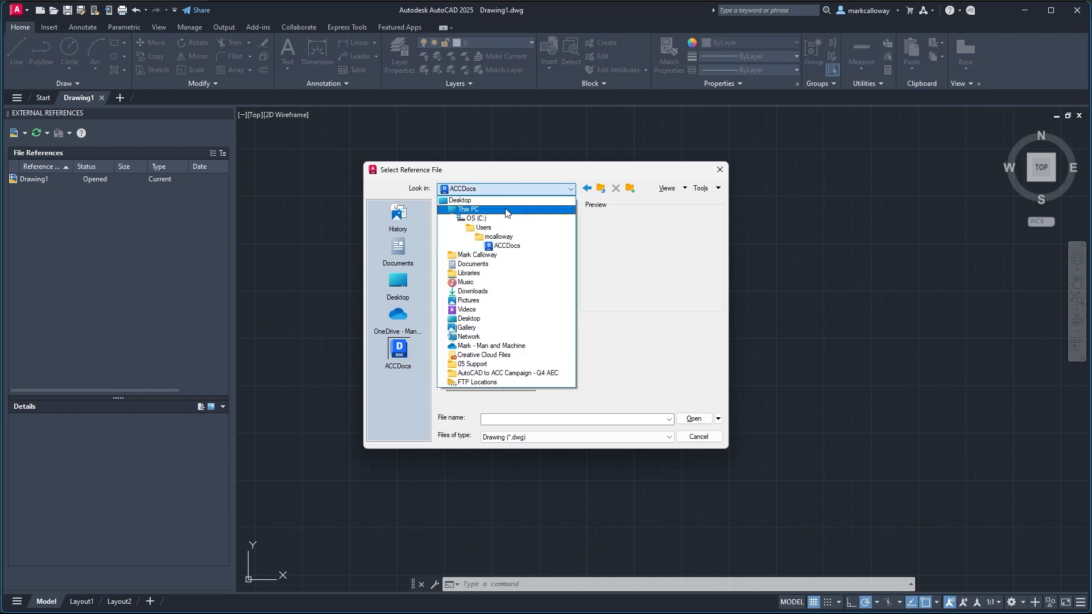
{"action": "left_click", "coordinate": [468, 209]}
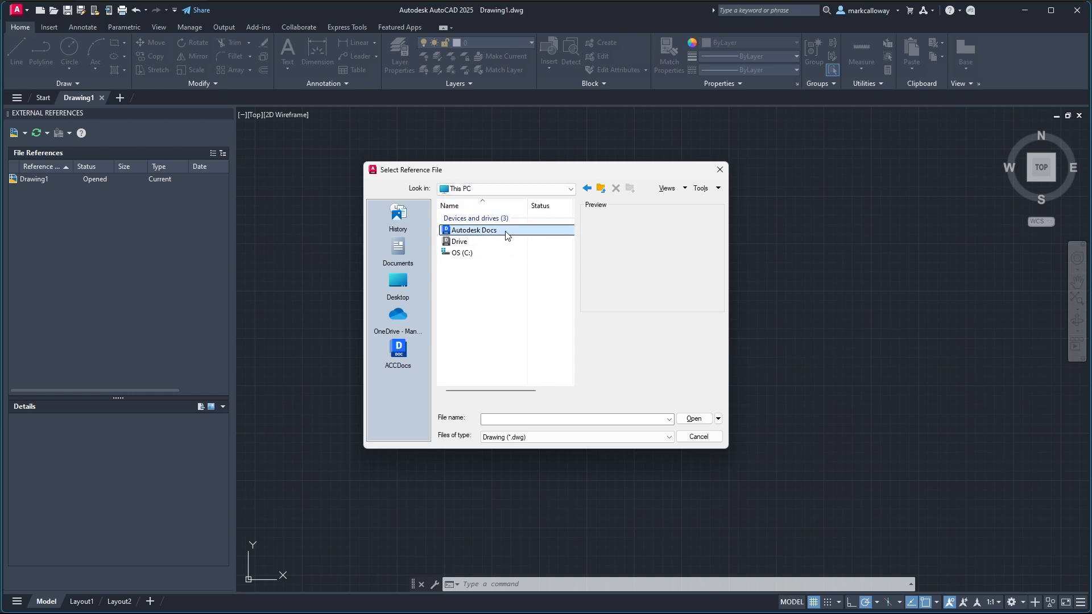
{"action": "double_click", "coordinate": [473, 230]}
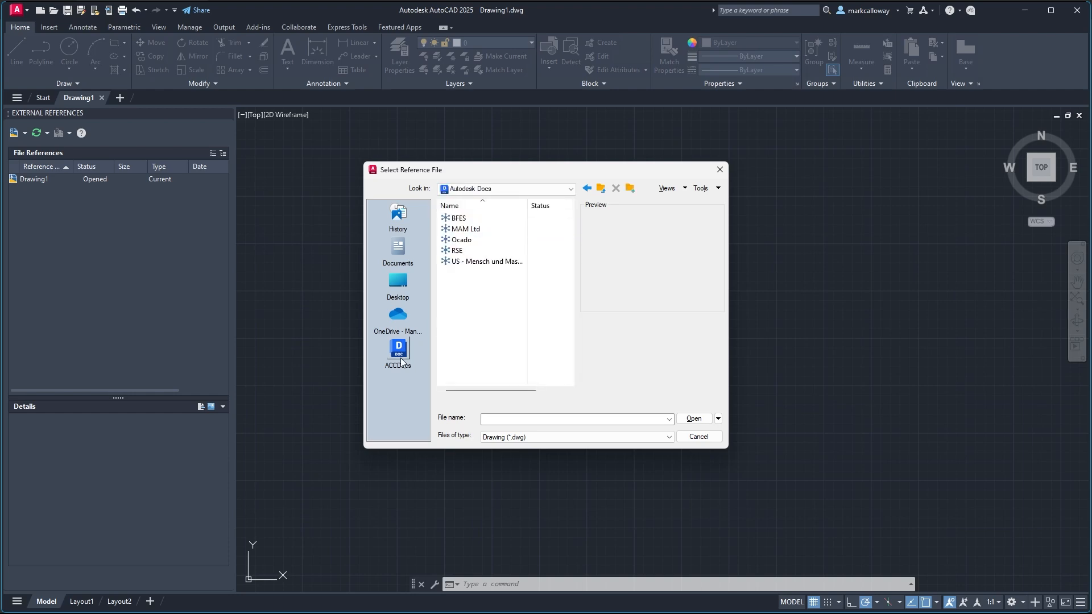
{"action": "mouse_move", "coordinate": [397, 350]}
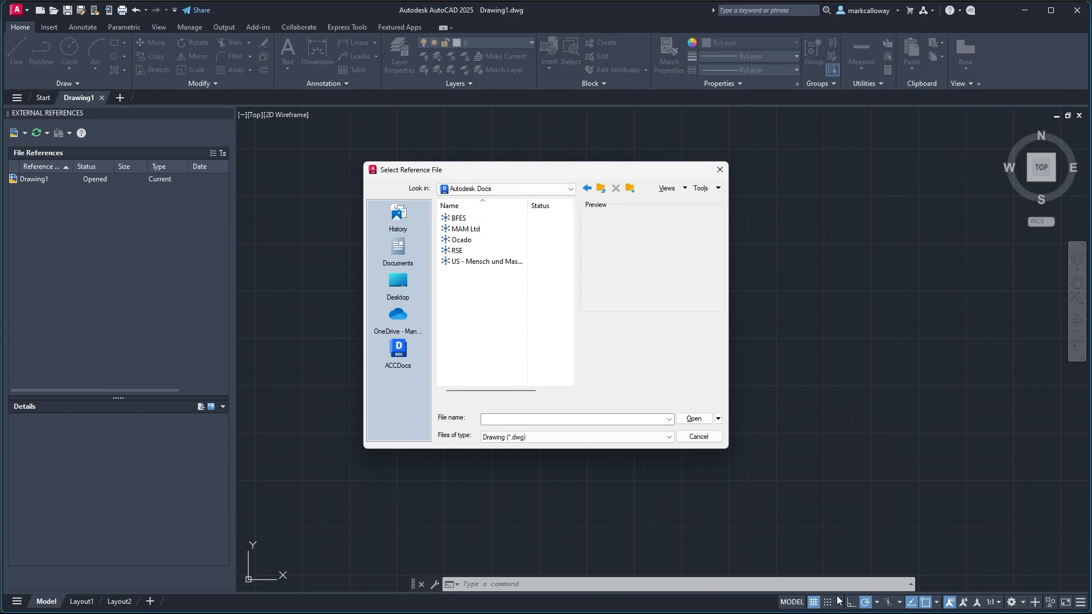
{"action": "left_click", "coordinate": [853, 597]}
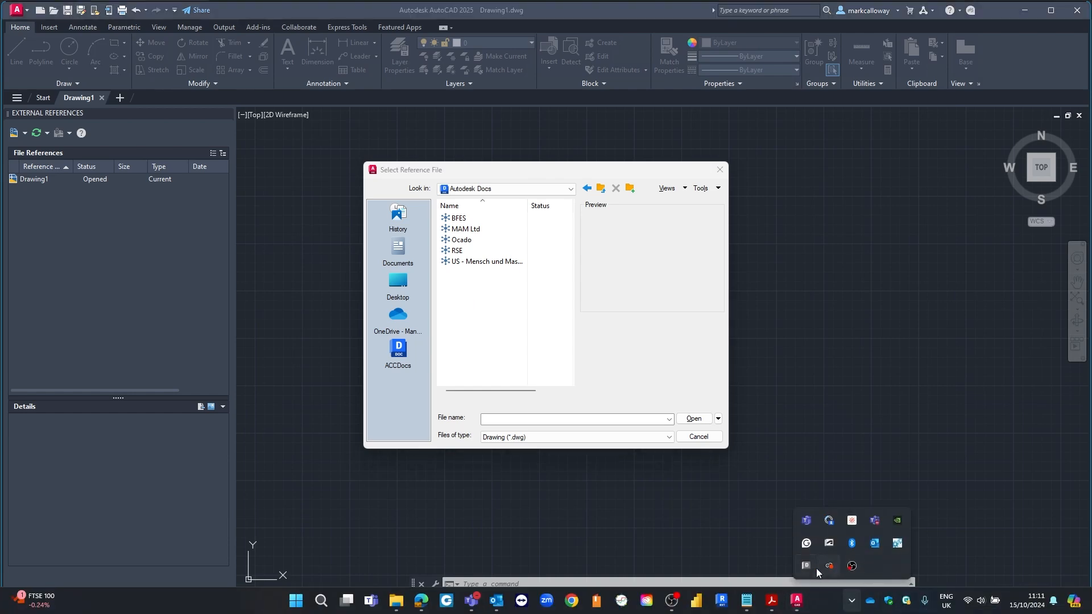
{"action": "mouse_move", "coordinate": [806, 565]}
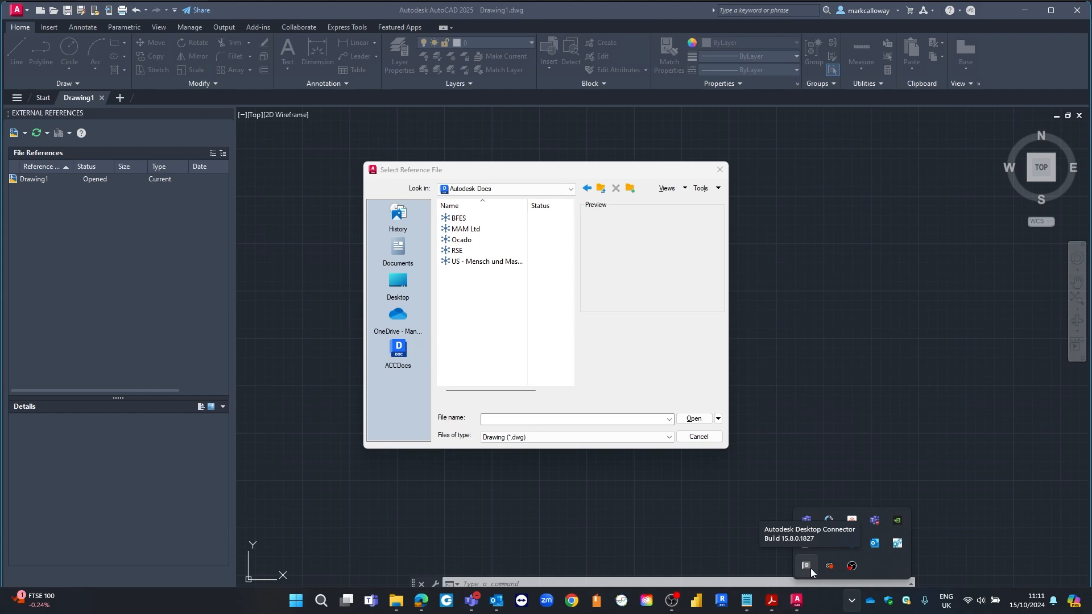
{"action": "mouse_move", "coordinate": [641, 336]}
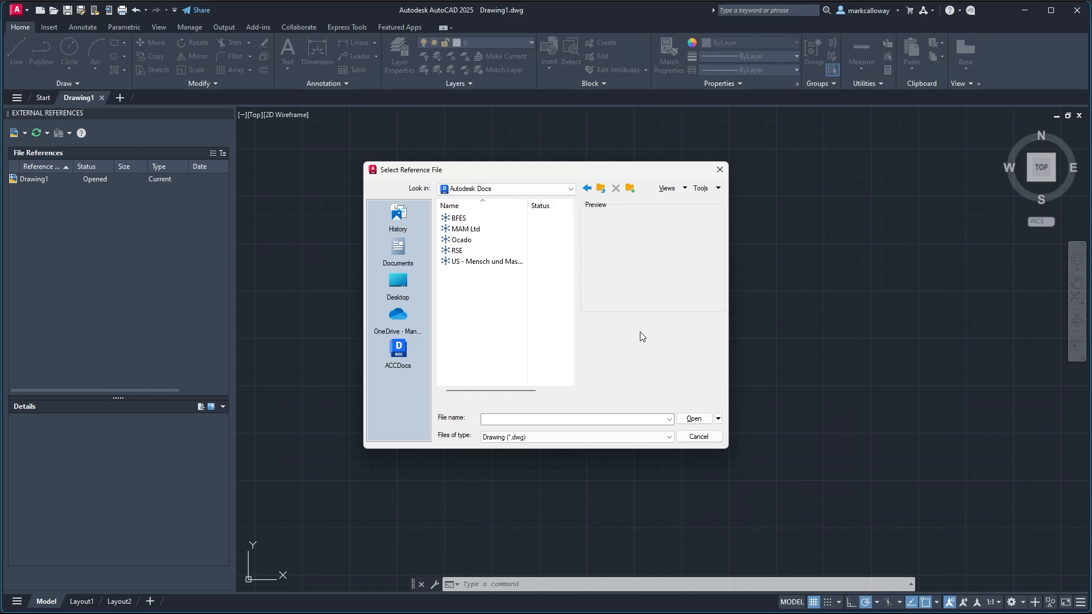
{"action": "mouse_move", "coordinate": [397, 368]}
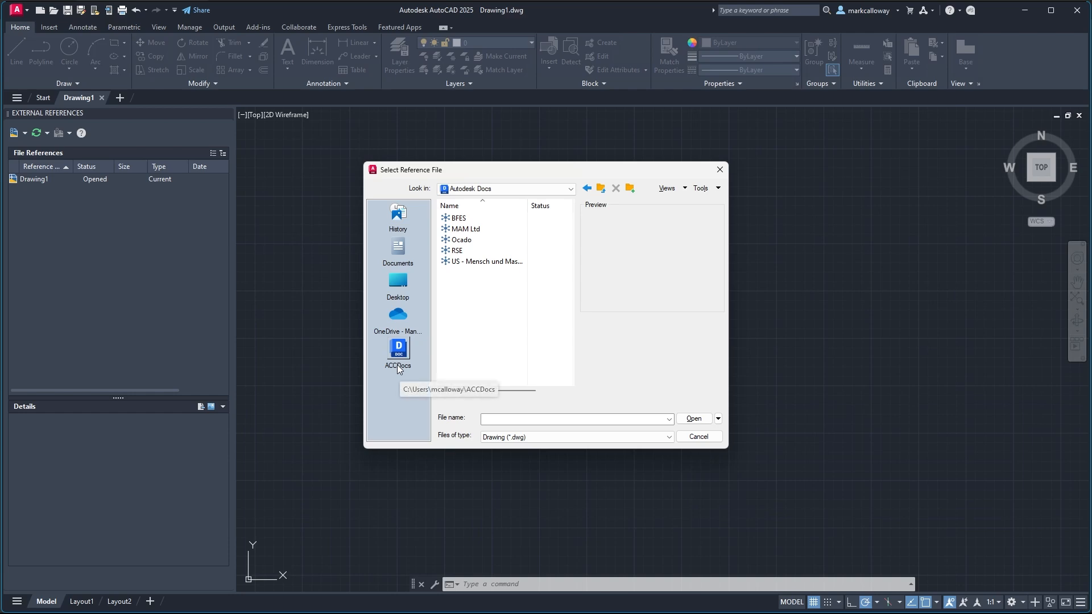
{"action": "mouse_move", "coordinate": [484, 230]}
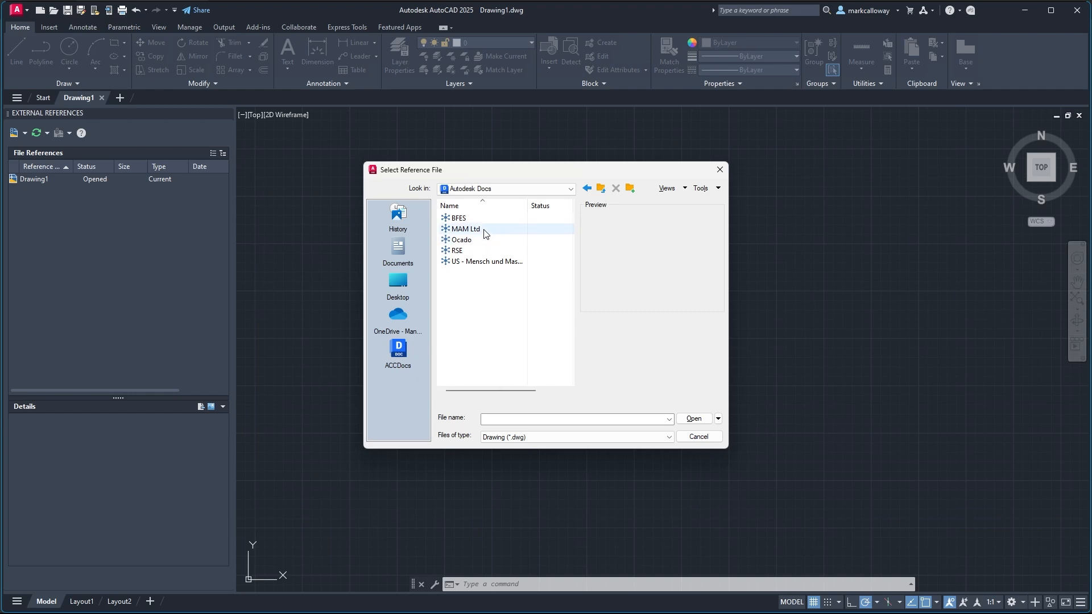
Open MAM Ltd, 30002 MAM Project, Project Files, 002.WIP, then 002.ARCHITECT
{"action": "double_click", "coordinate": [466, 229]}
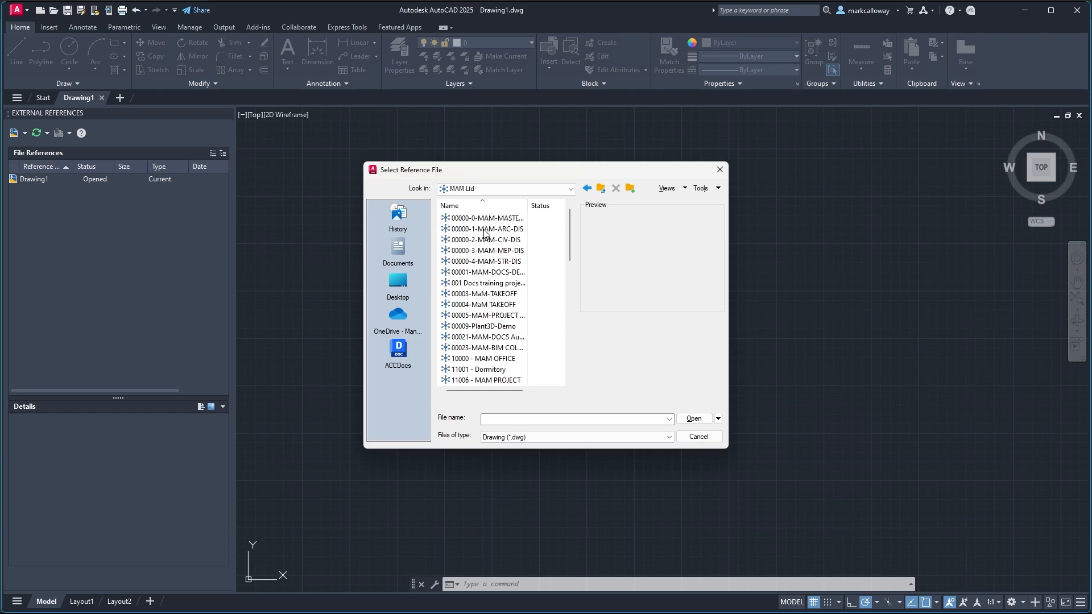
{"action": "scroll", "scroll_direction": "down", "scroll_amount": 3}
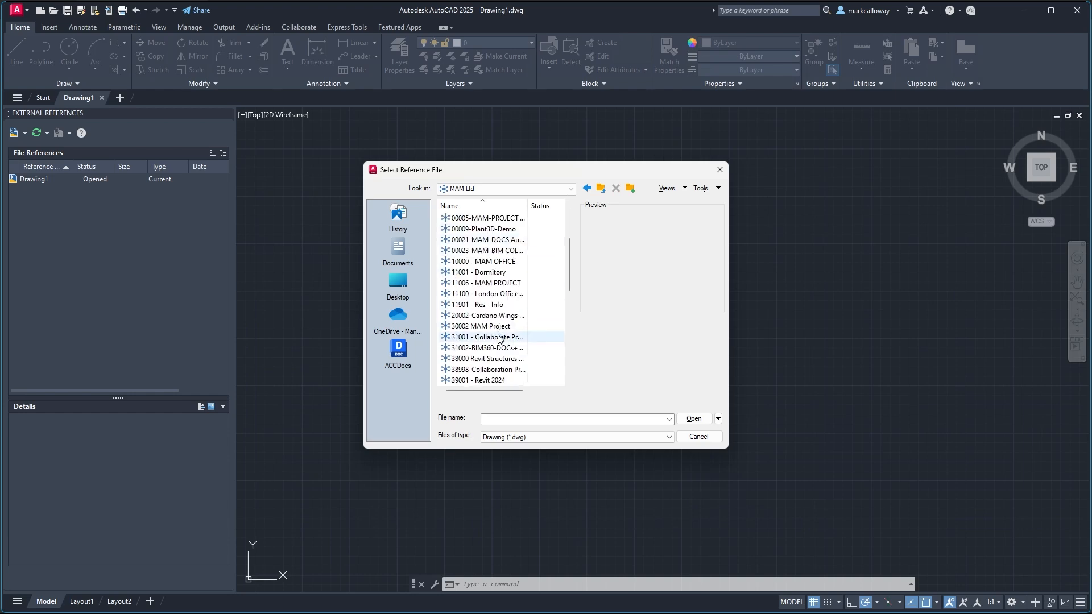
{"action": "mouse_move", "coordinate": [487, 336]}
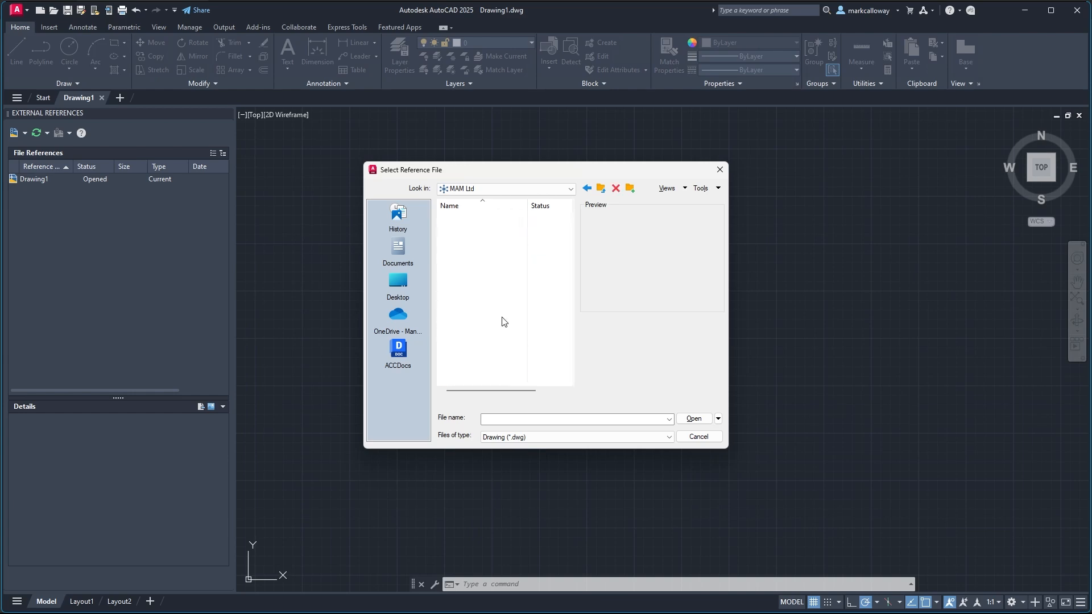
{"action": "mouse_move", "coordinate": [497, 353]}
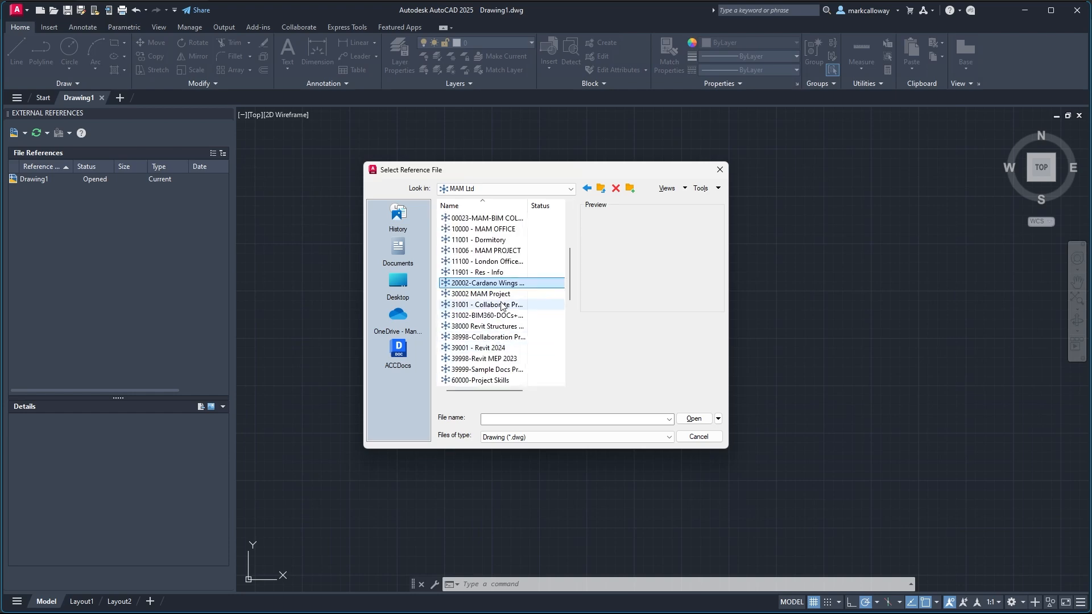
{"action": "double_click", "coordinate": [481, 293]}
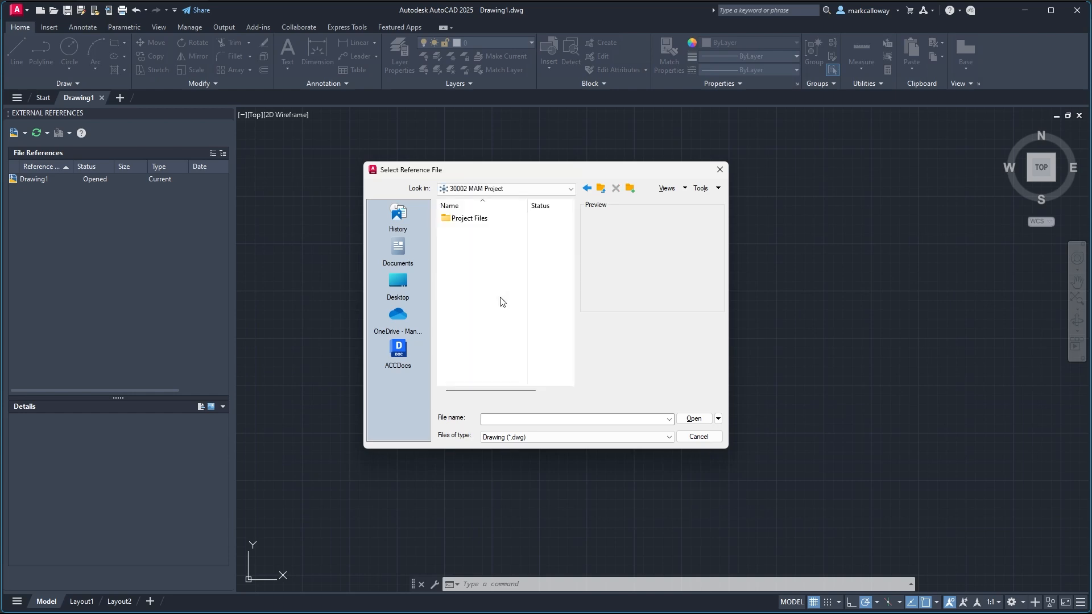
{"action": "double_click", "coordinate": [468, 218]}
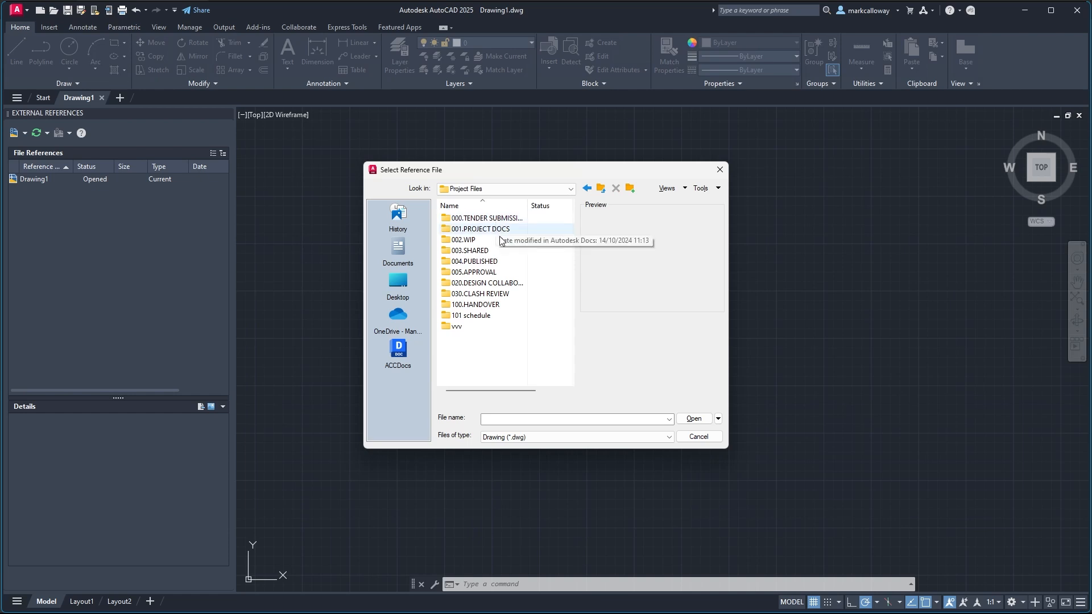
{"action": "double_click", "coordinate": [480, 229]}
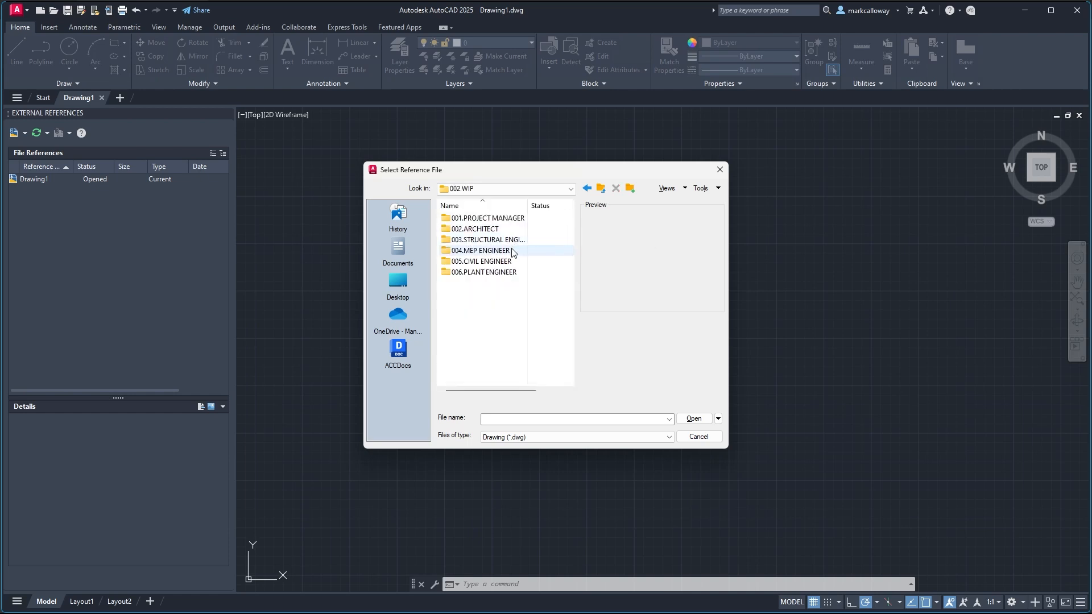
{"action": "double_click", "coordinate": [475, 228]}
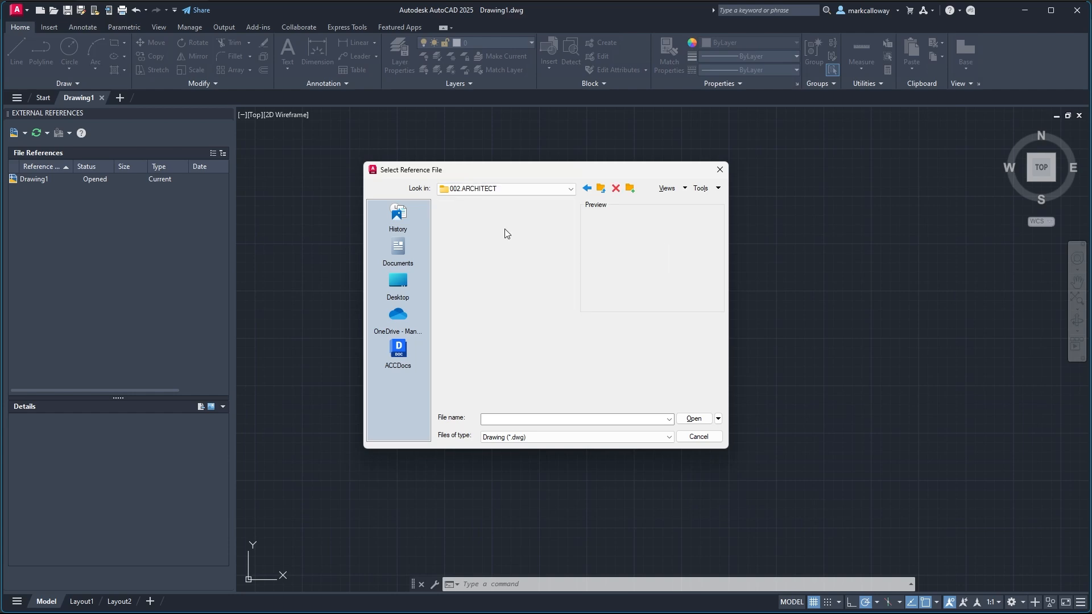
Pick Floor Plan Sample.dwg from the architect folder as the reference file
{"action": "left_click", "coordinate": [484, 230]}
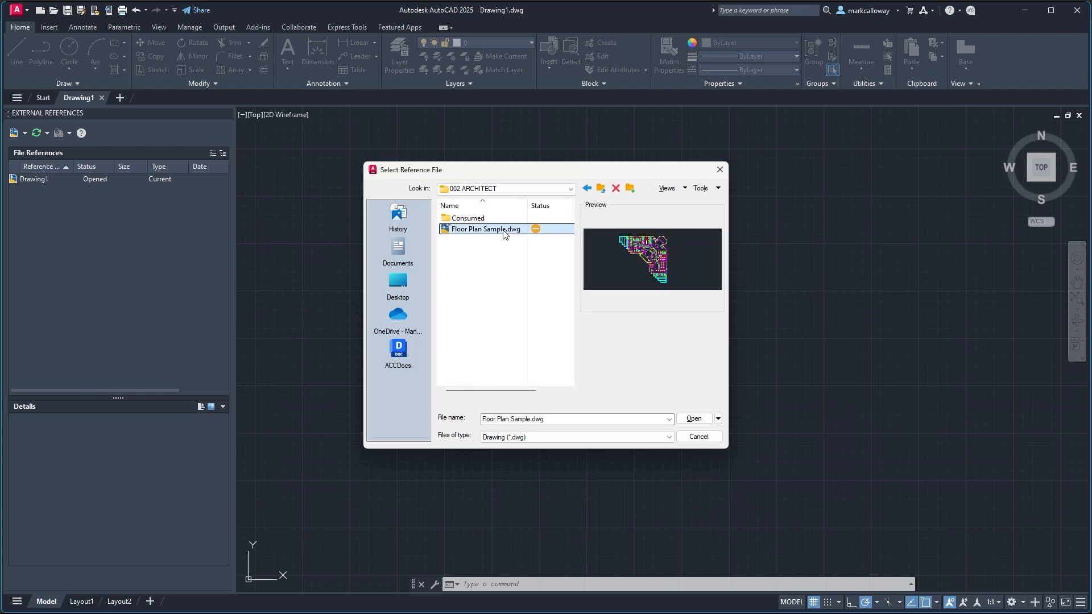
{"action": "mouse_move", "coordinate": [511, 267]}
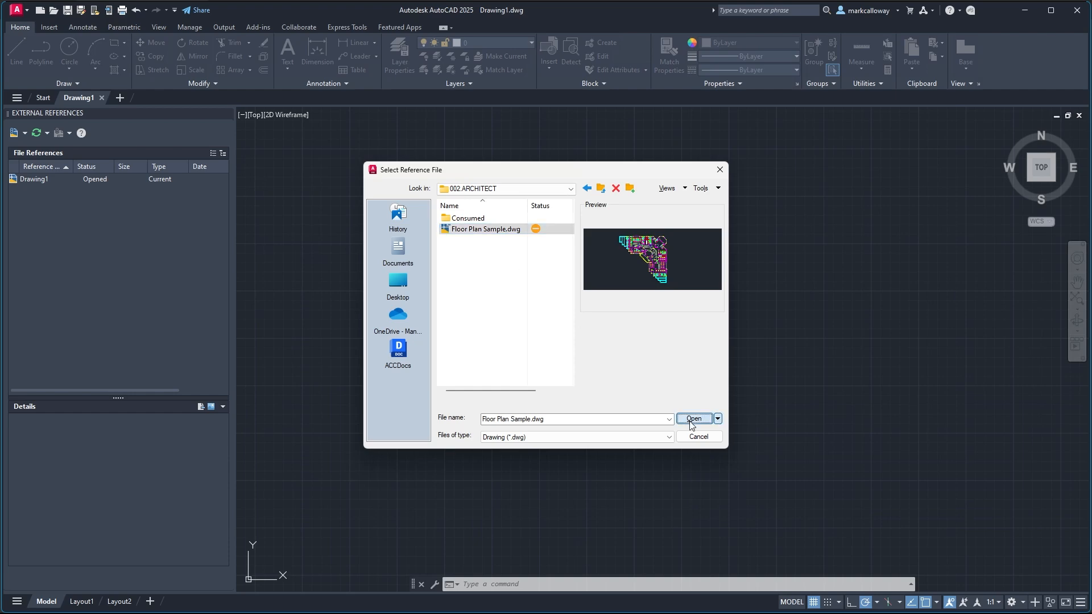
{"action": "left_click", "coordinate": [694, 419]}
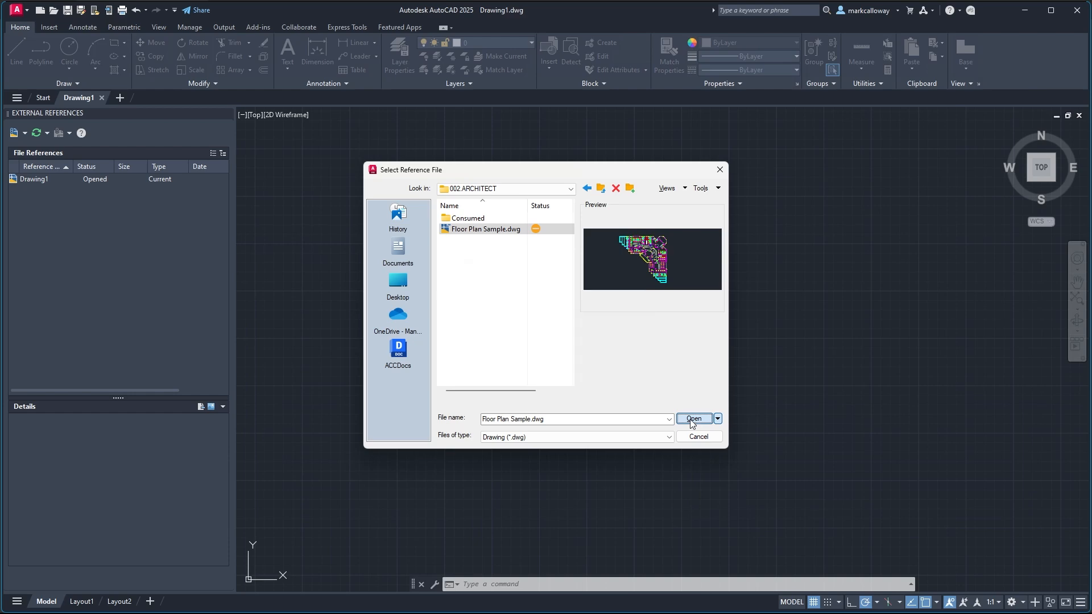
Accept the attachment settings and place Floor Plan Sample's insertion point in the drawing
{"action": "left_click", "coordinate": [693, 419]}
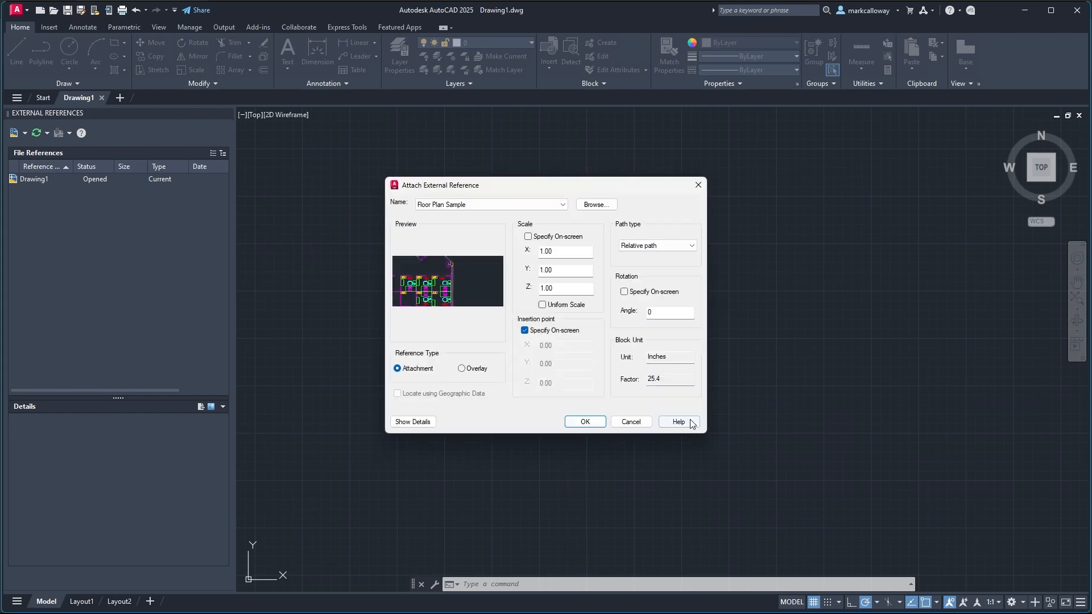
{"action": "mouse_move", "coordinate": [584, 418]}
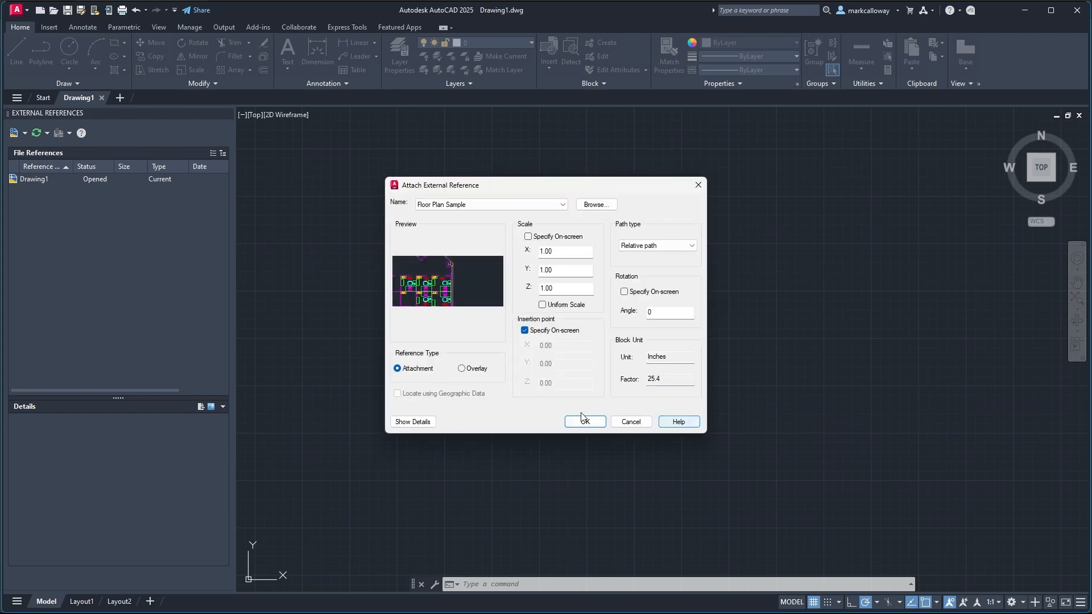
{"action": "left_click", "coordinate": [584, 421]}
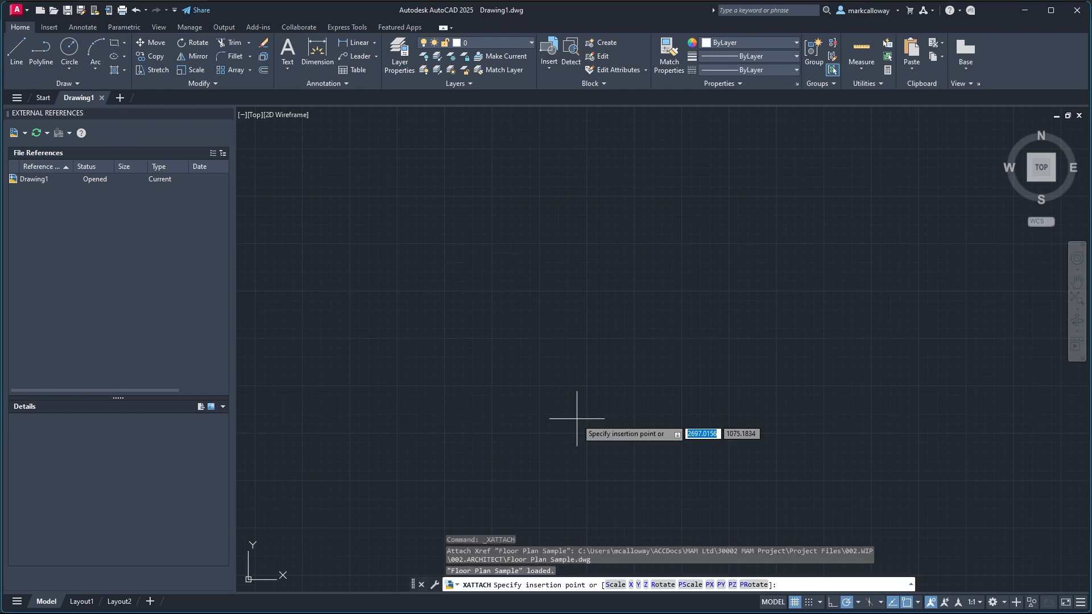
{"action": "left_click", "coordinate": [577, 419]}
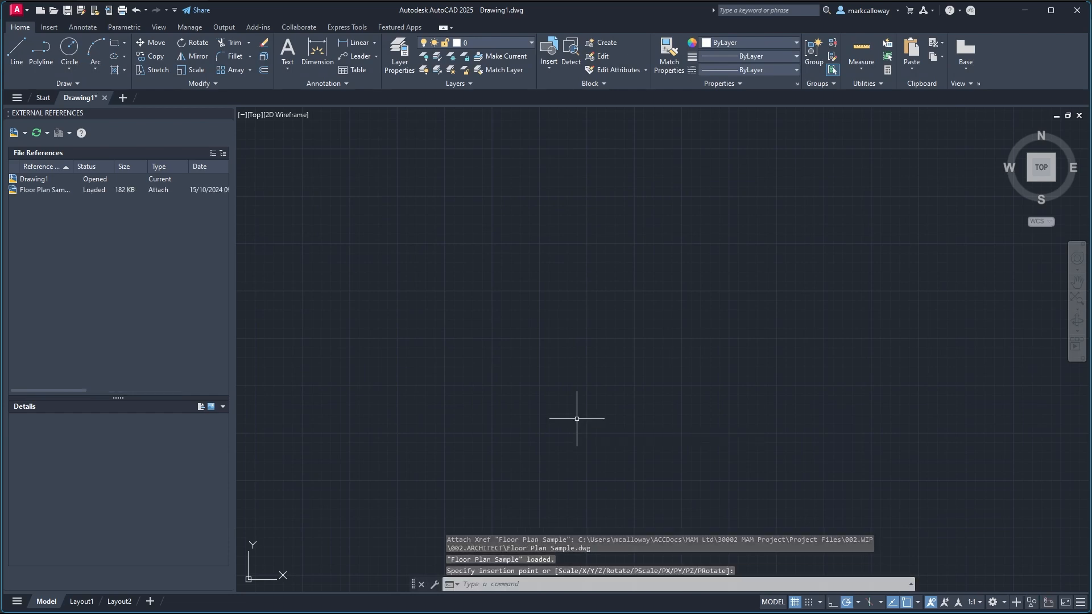